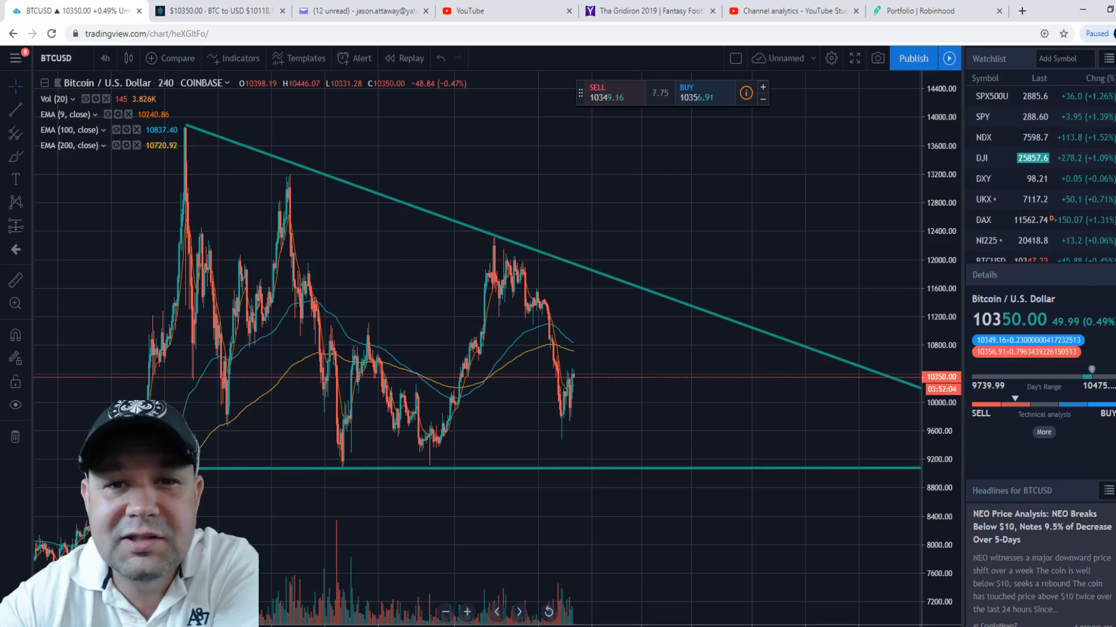
- Switch to the Robinhood tab showing the free stock referral page and link
click(922, 11)
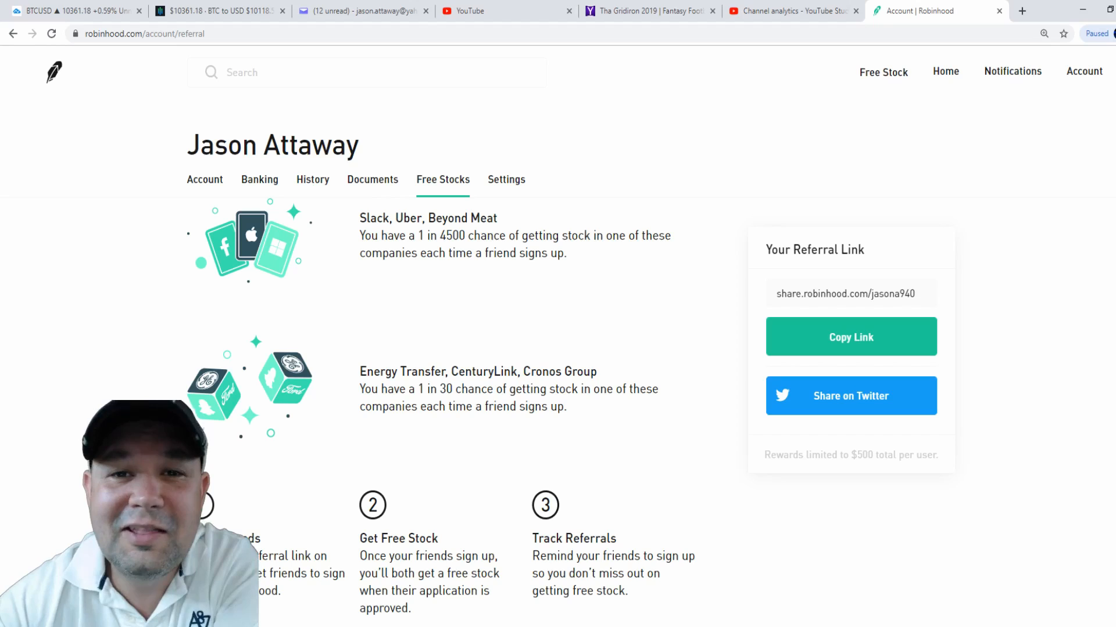
- Switch back to the TradingView BTCUSD 4-hour chart with the triangle trendlines
click(75, 10)
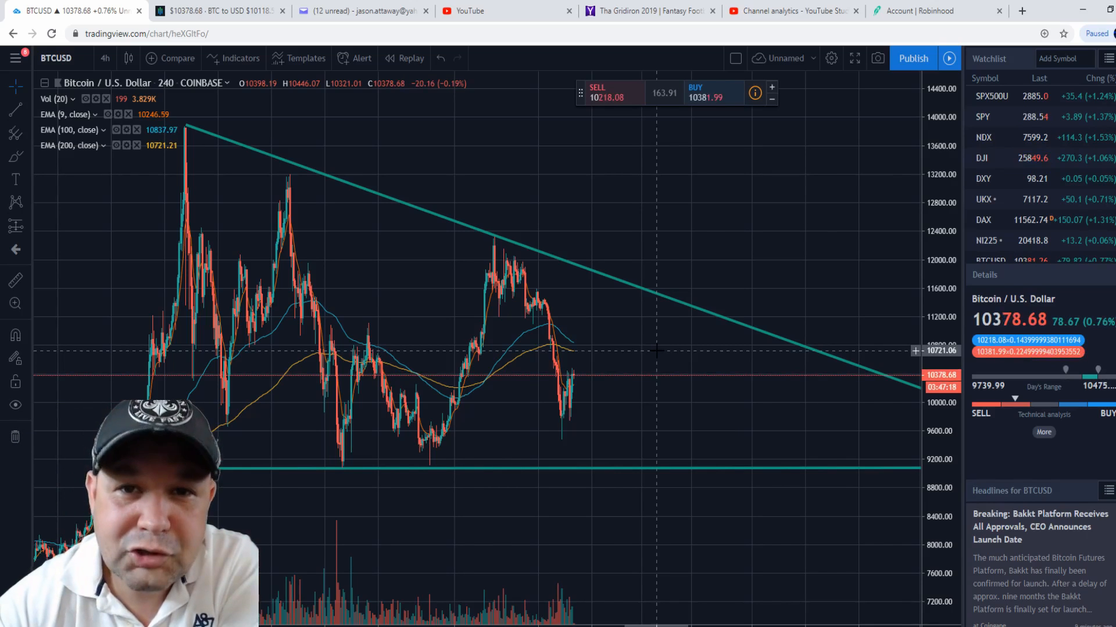
- Switch to the Coinbase Pro BTC-USD Trade page with order book and price chart
click(223, 11)
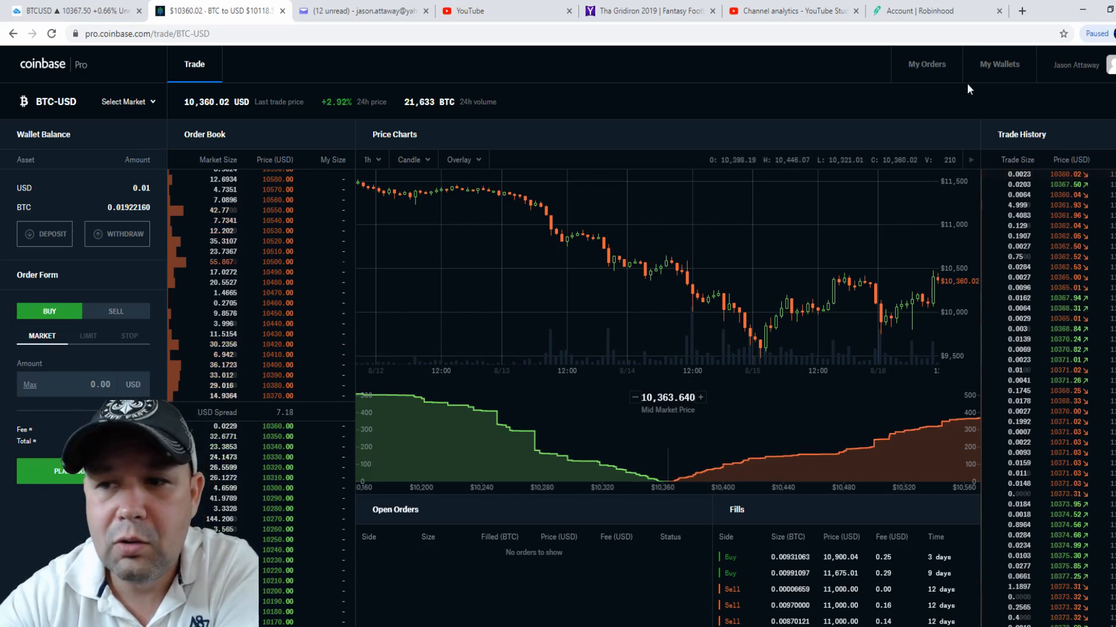
- View the My Orders Fees summary: $1,016.42 30-day volume, $2.04 fees, and pricing tiers
click(926, 64)
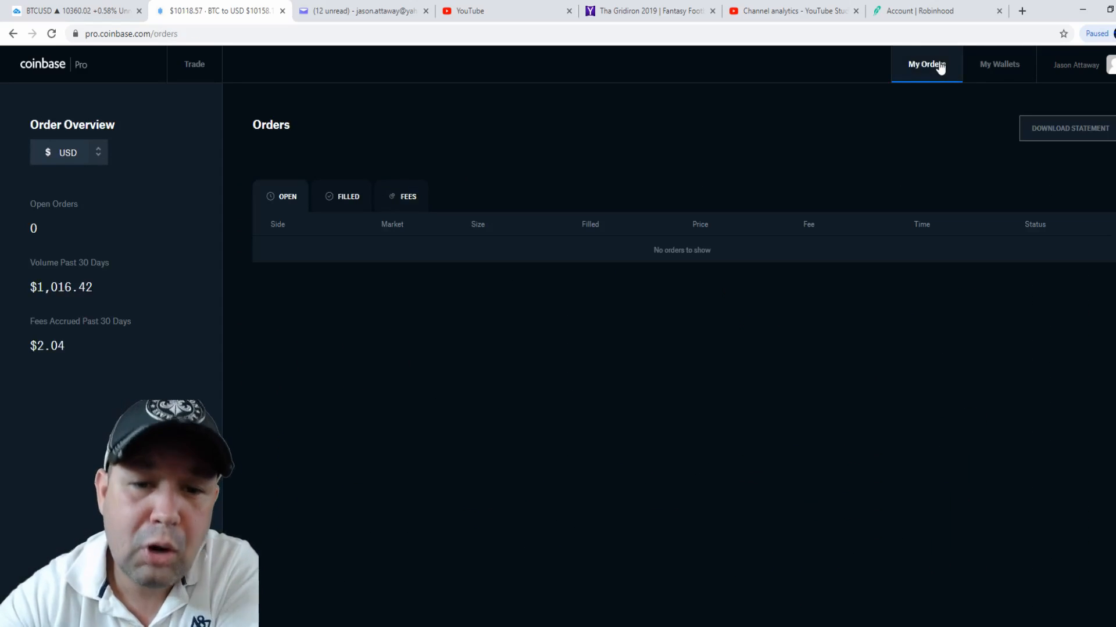
click(409, 196)
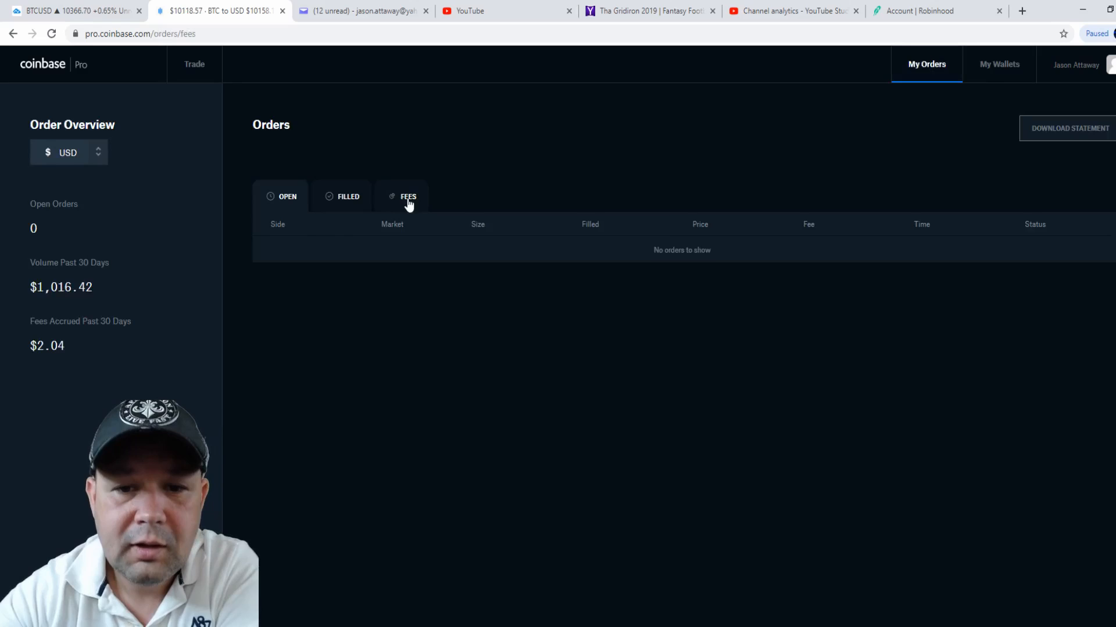
click(407, 197)
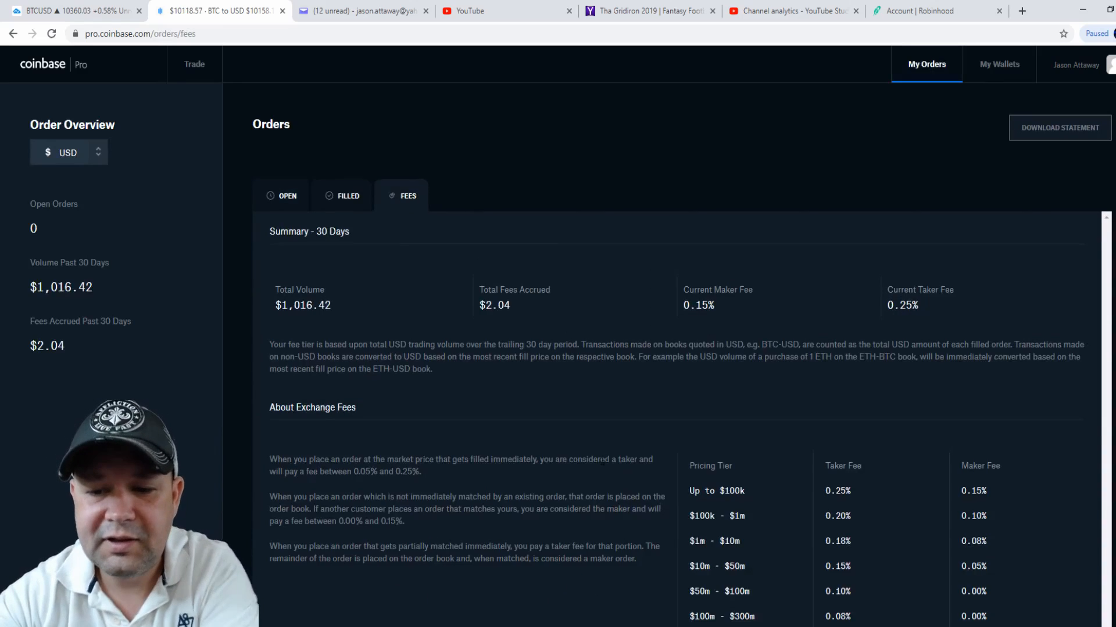
scroll(down, 3)
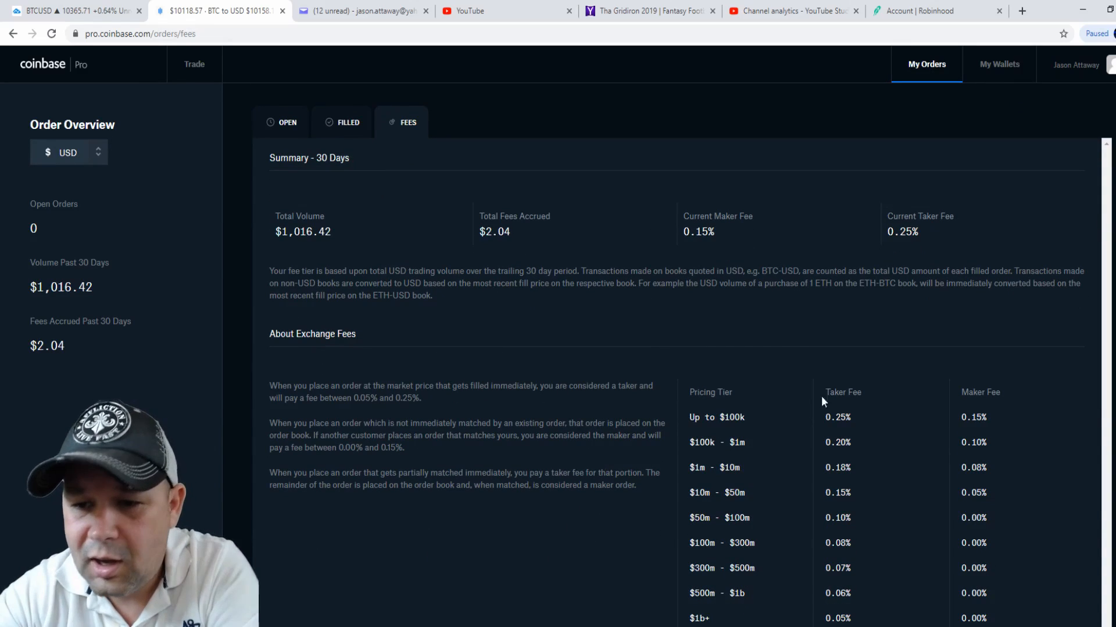
mouse_move(758, 430)
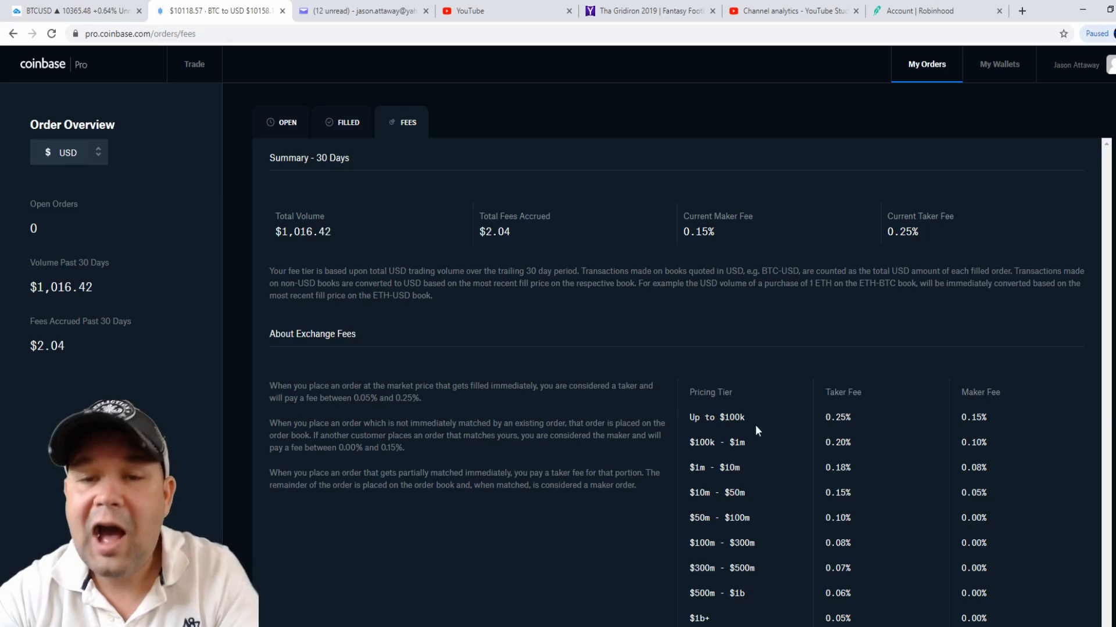
mouse_move(940, 465)
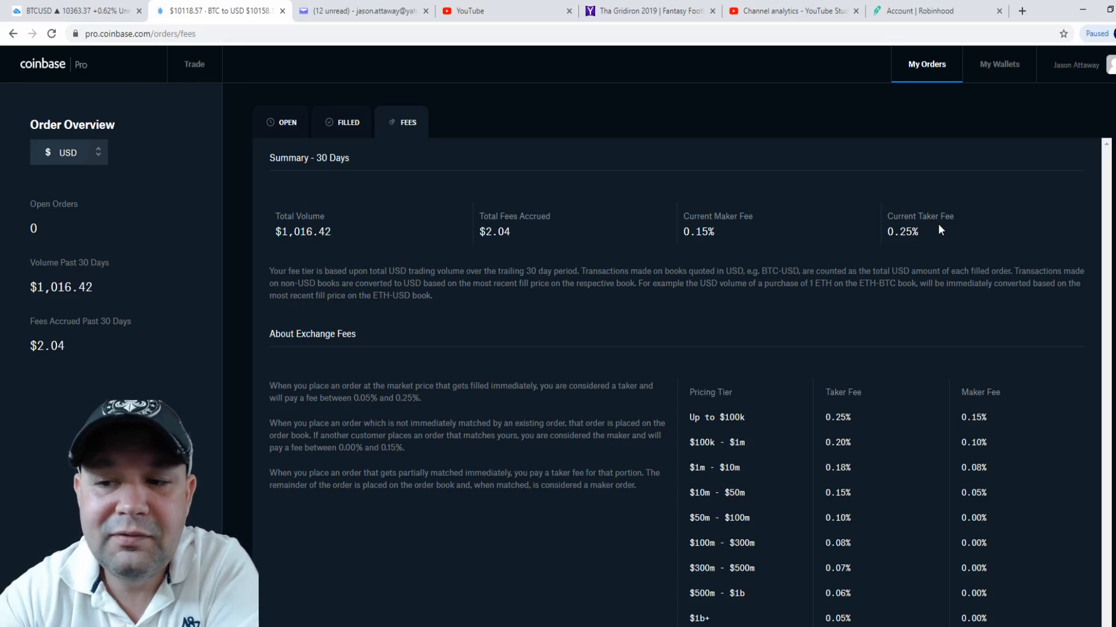
mouse_move(742, 228)
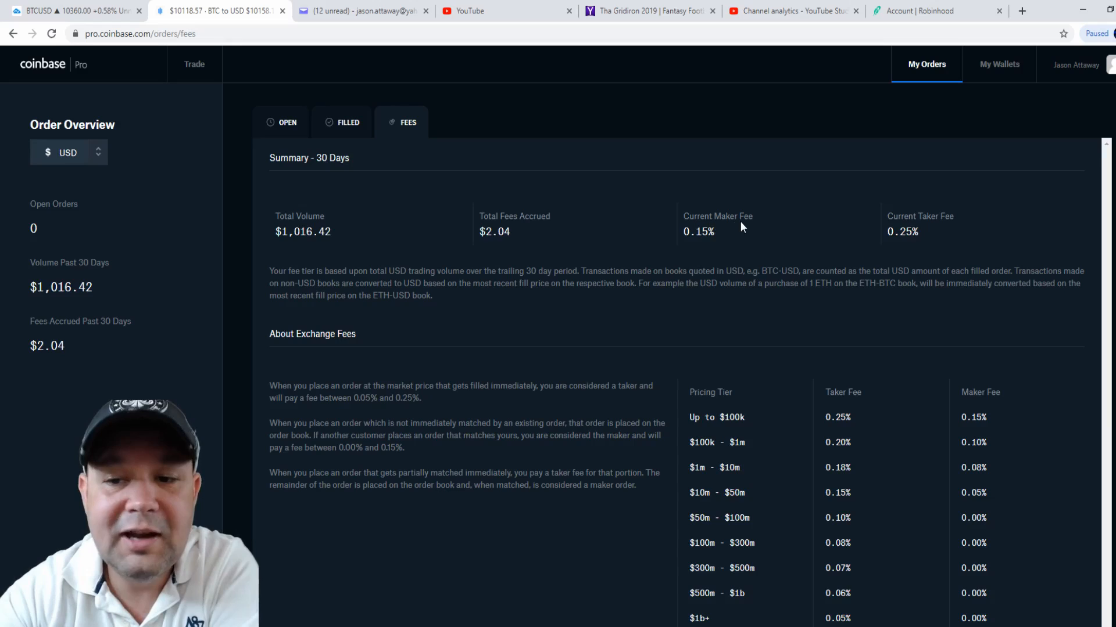
mouse_move(732, 242)
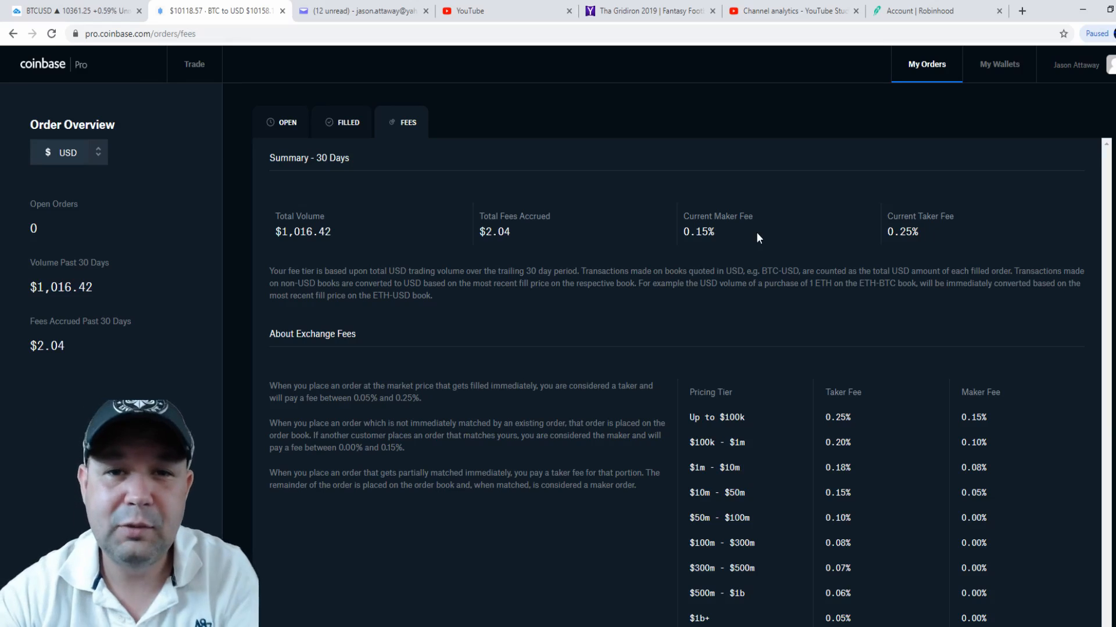
mouse_move(404, 189)
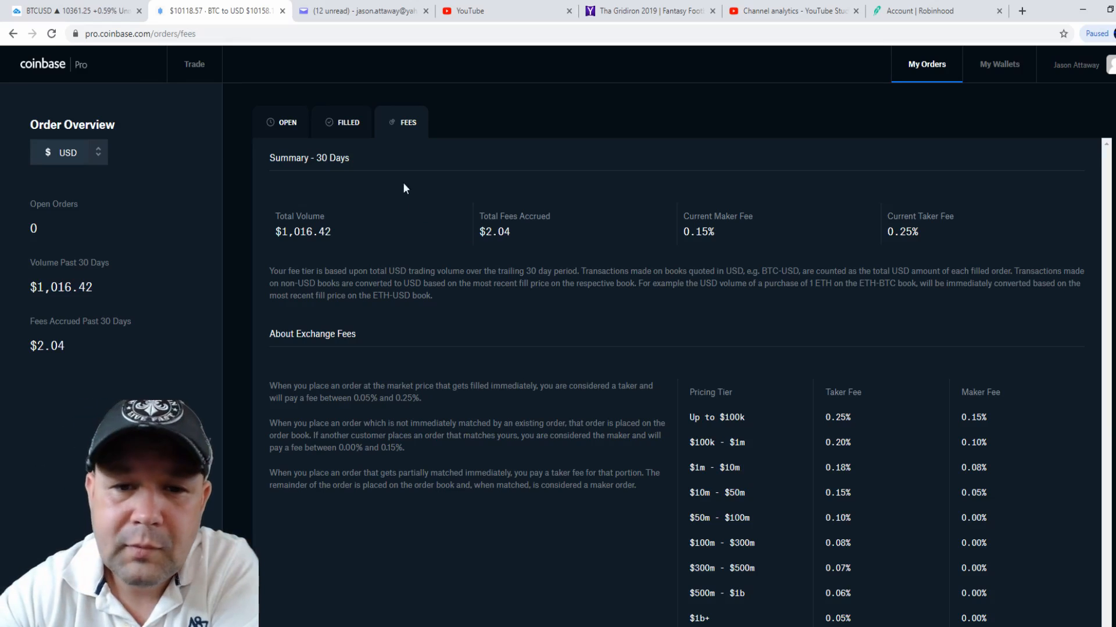
mouse_move(993, 92)
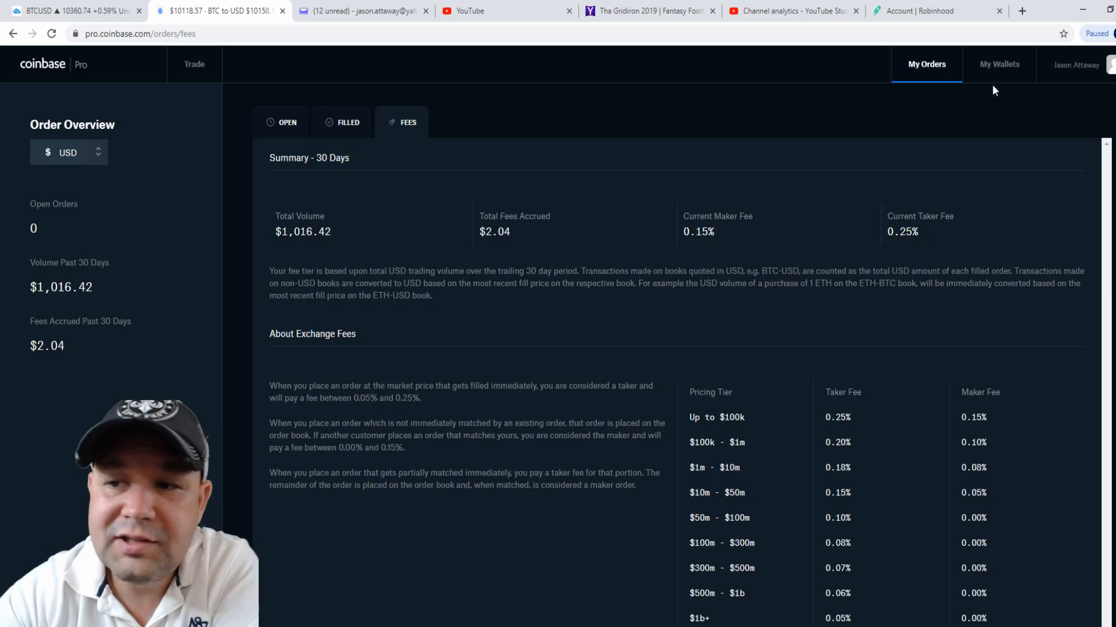
- Go to My Wallets to see the Bitcoin and Litecoin balance overview
click(998, 64)
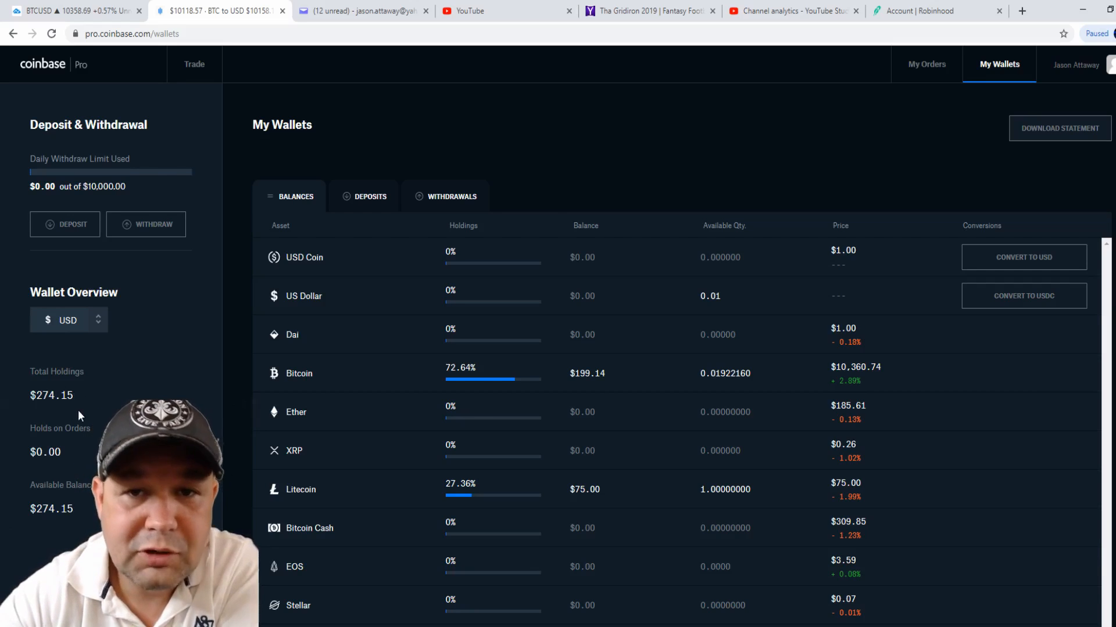
mouse_move(329, 365)
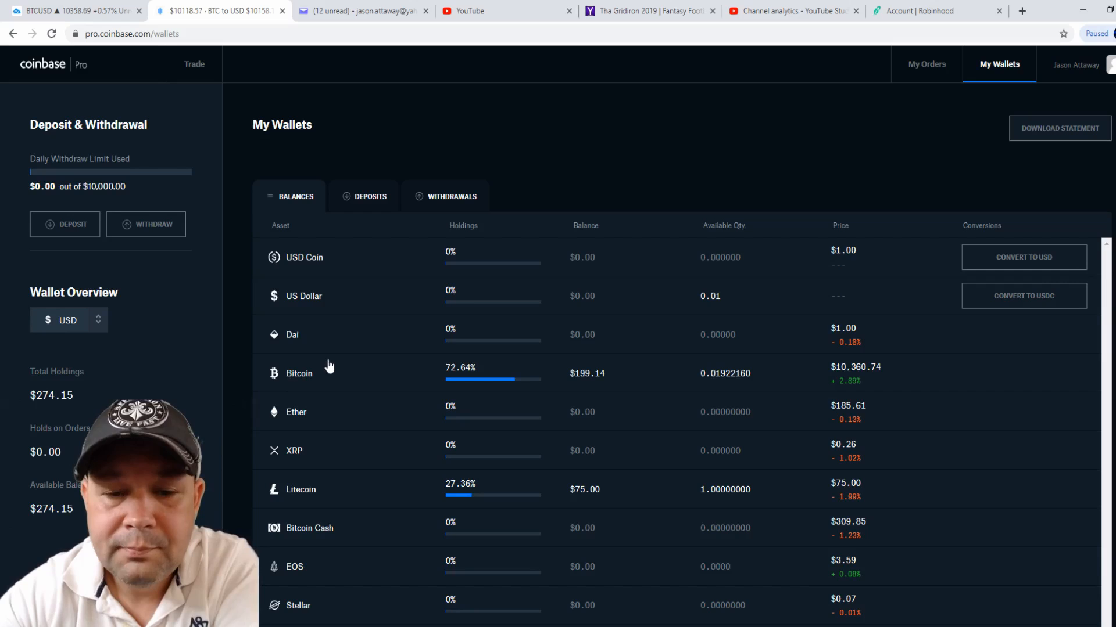
- Scroll the Balances list to review Bitcoin at 72.62% and Litecoin at 27.37% of $273.80
scroll(down, 3)
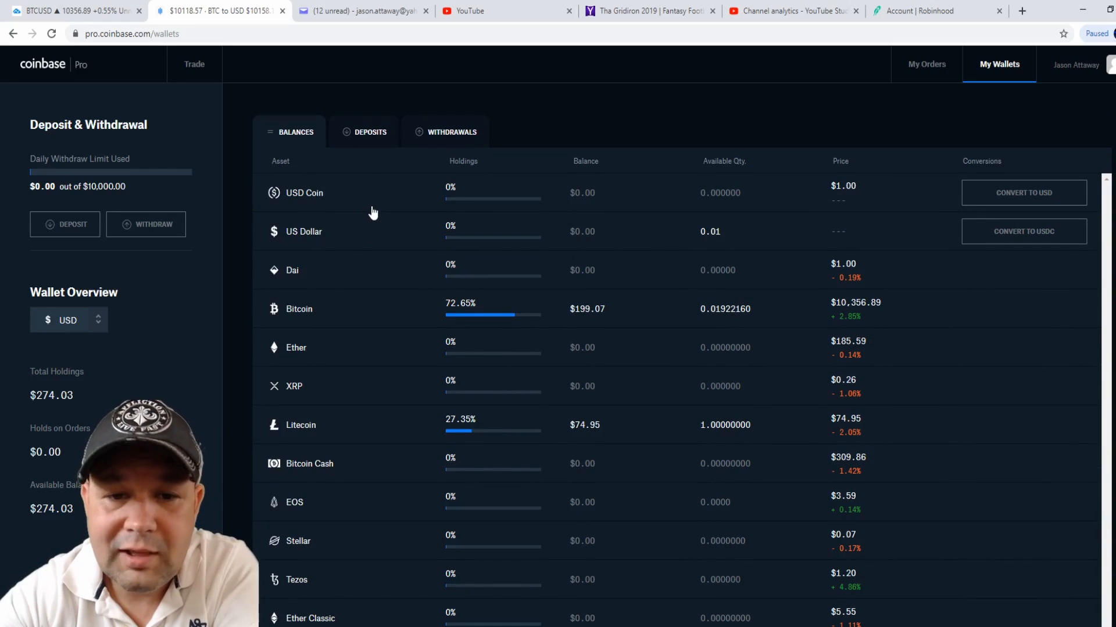
scroll(down, 3)
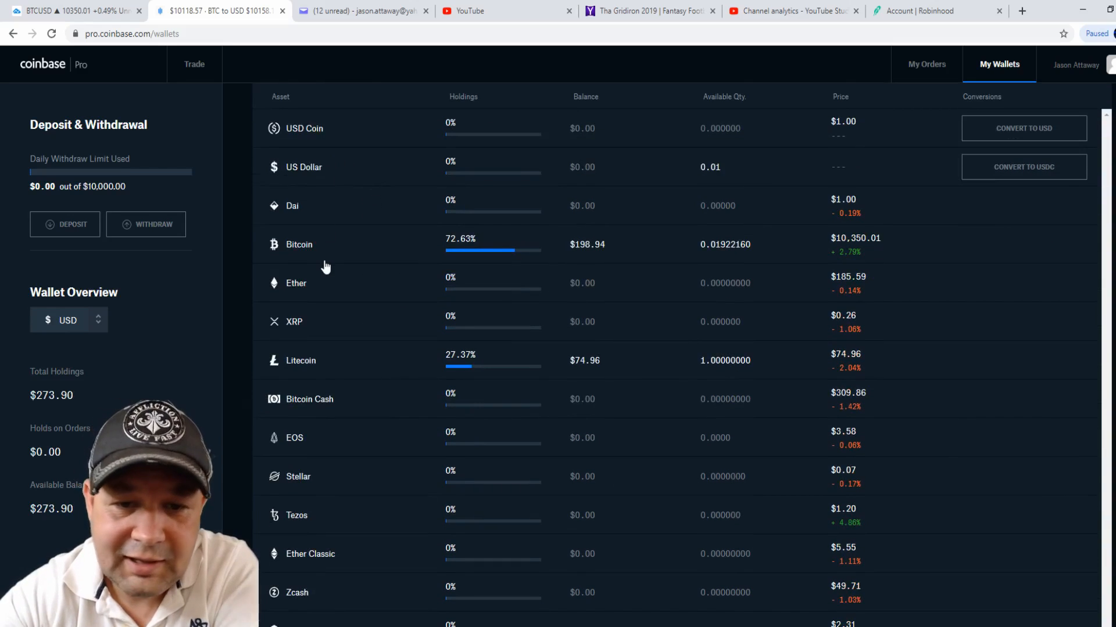
scroll(down, 3)
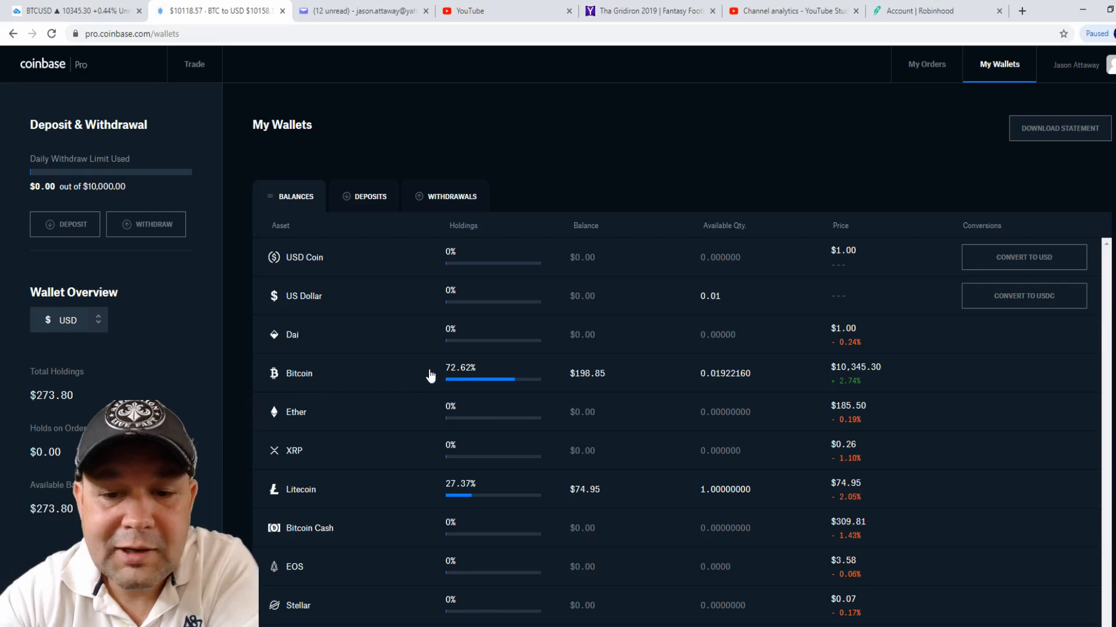
mouse_move(556, 400)
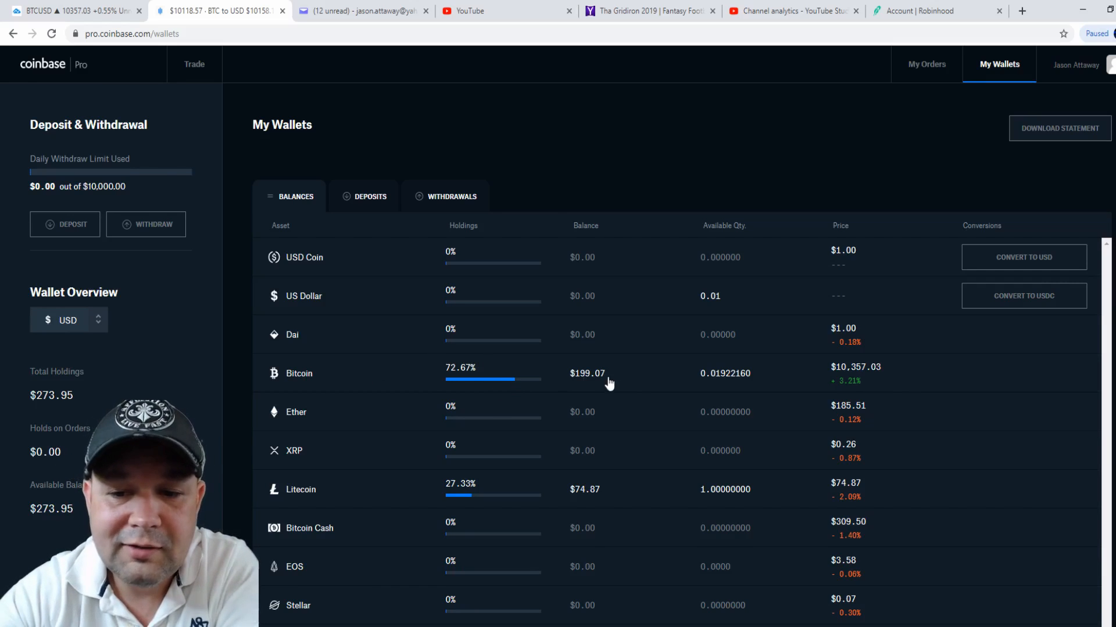
mouse_move(638, 391)
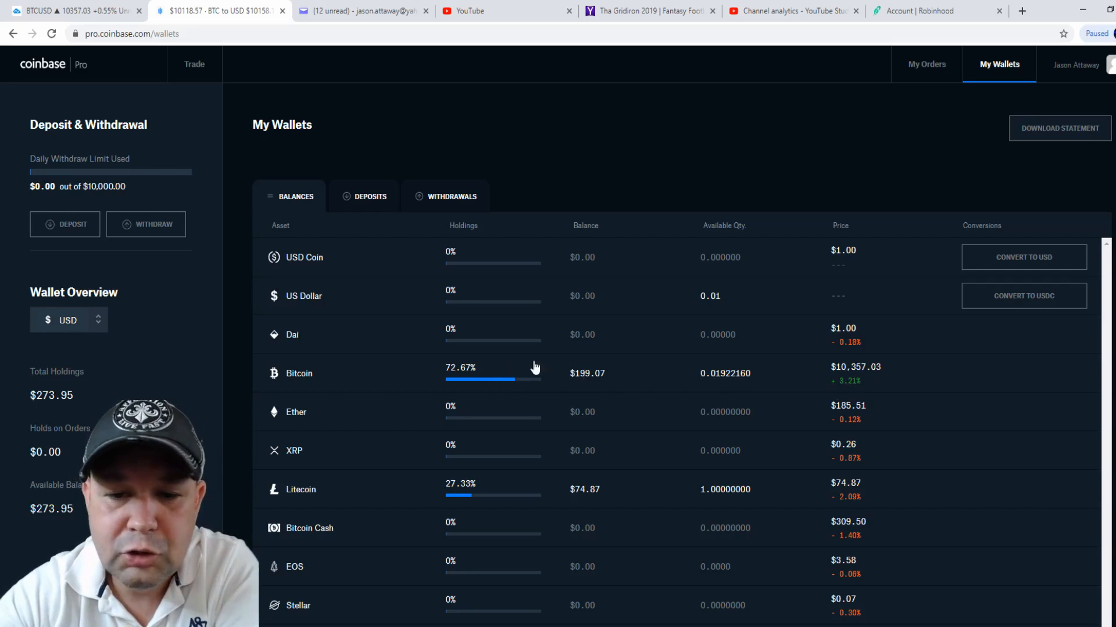
mouse_move(323, 380)
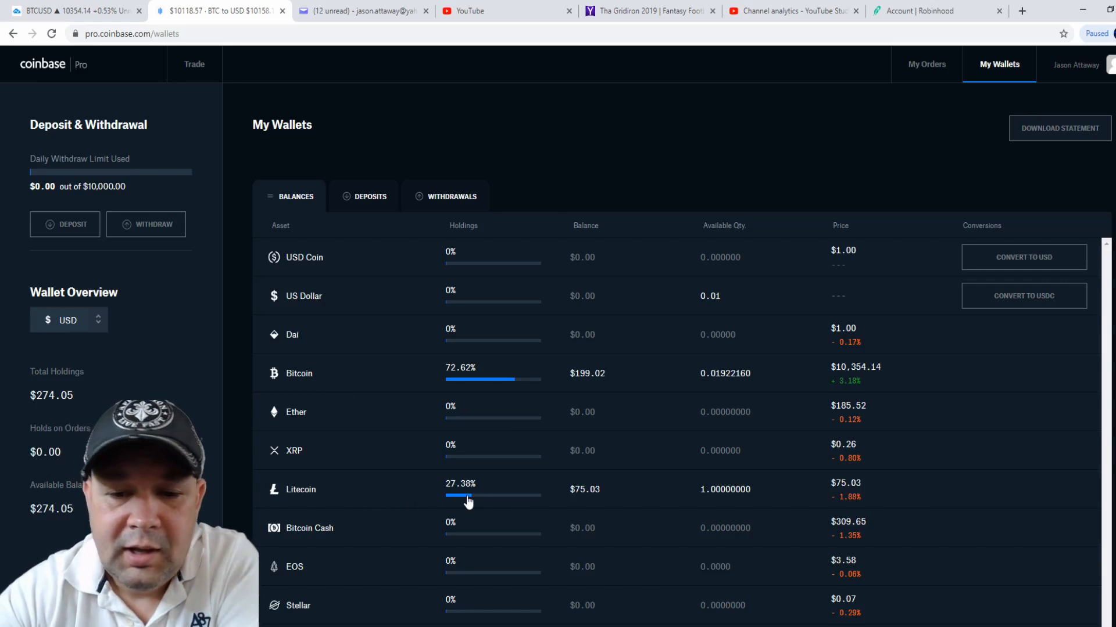
mouse_move(539, 495)
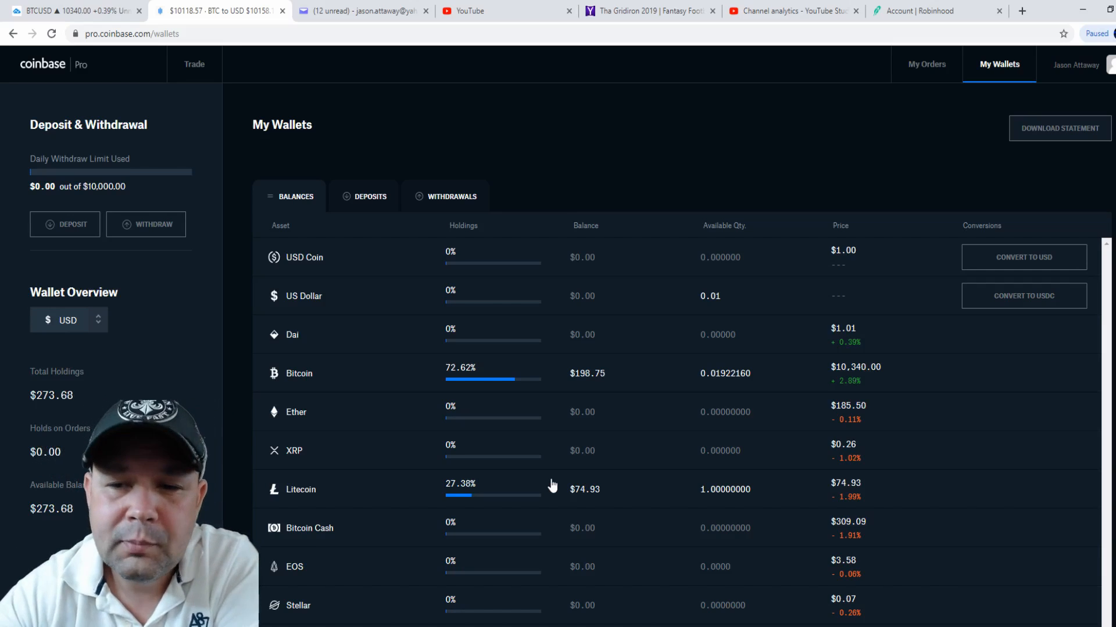
mouse_move(509, 469)
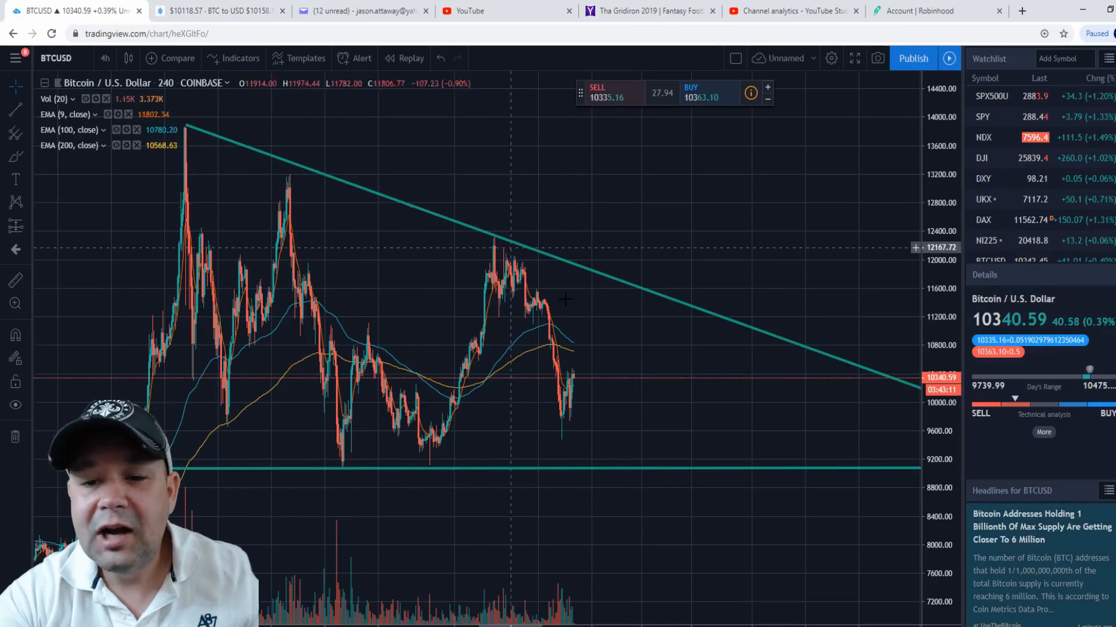
mouse_move(508, 300)
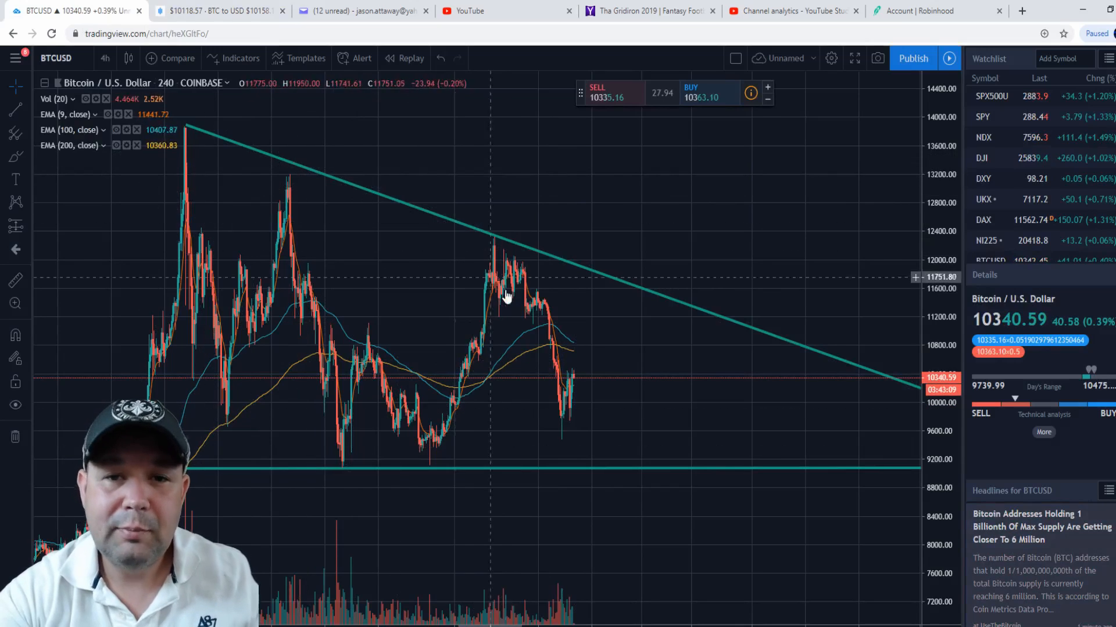